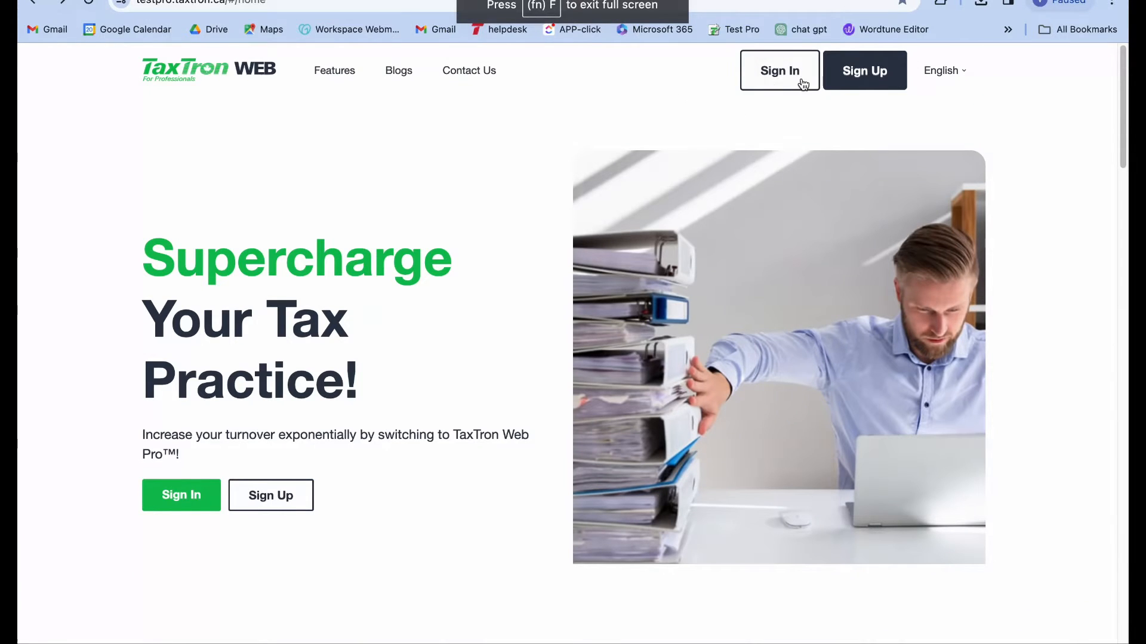
{"action": "mouse_move", "coordinate": [774, 76]}
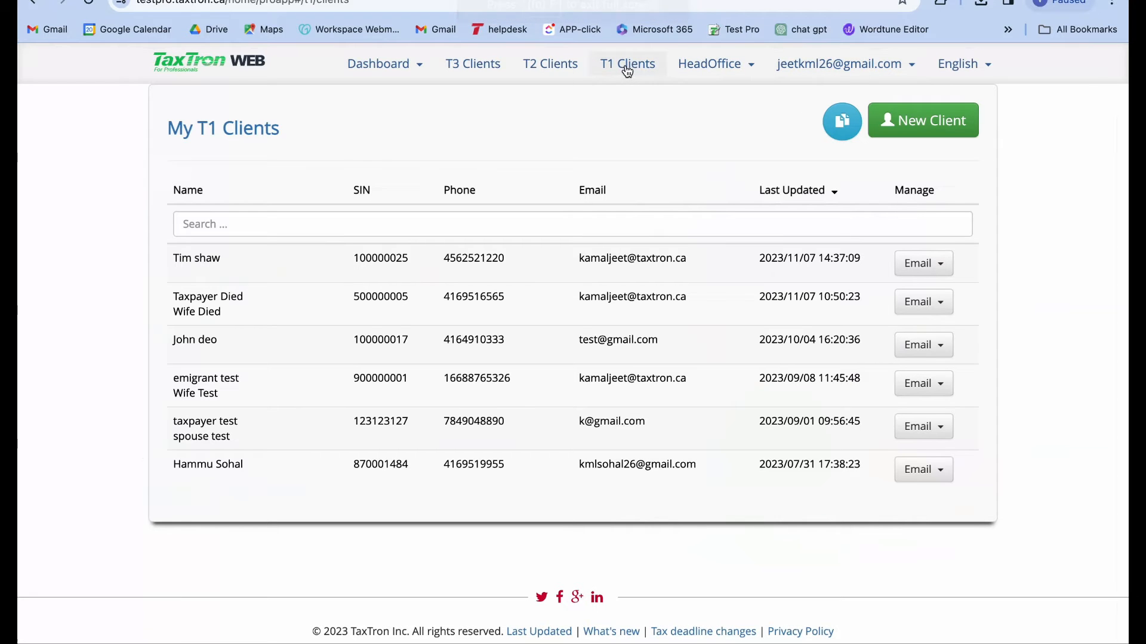
{"action": "left_click", "coordinate": [627, 63]}
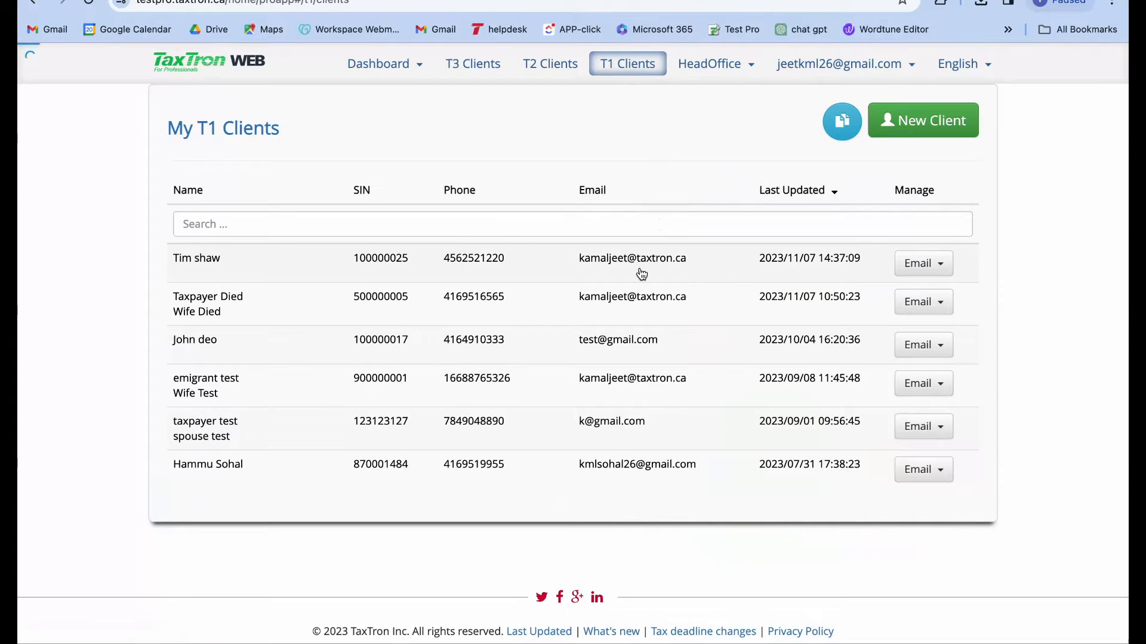
{"action": "left_click", "coordinate": [196, 258]}
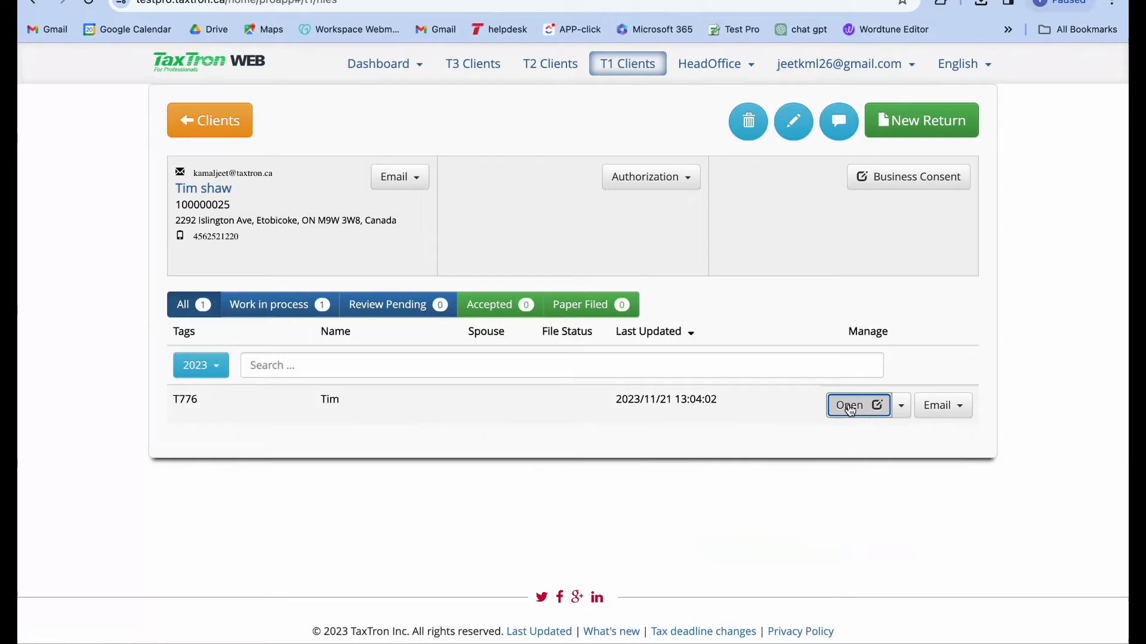
{"action": "left_click", "coordinate": [854, 406]}
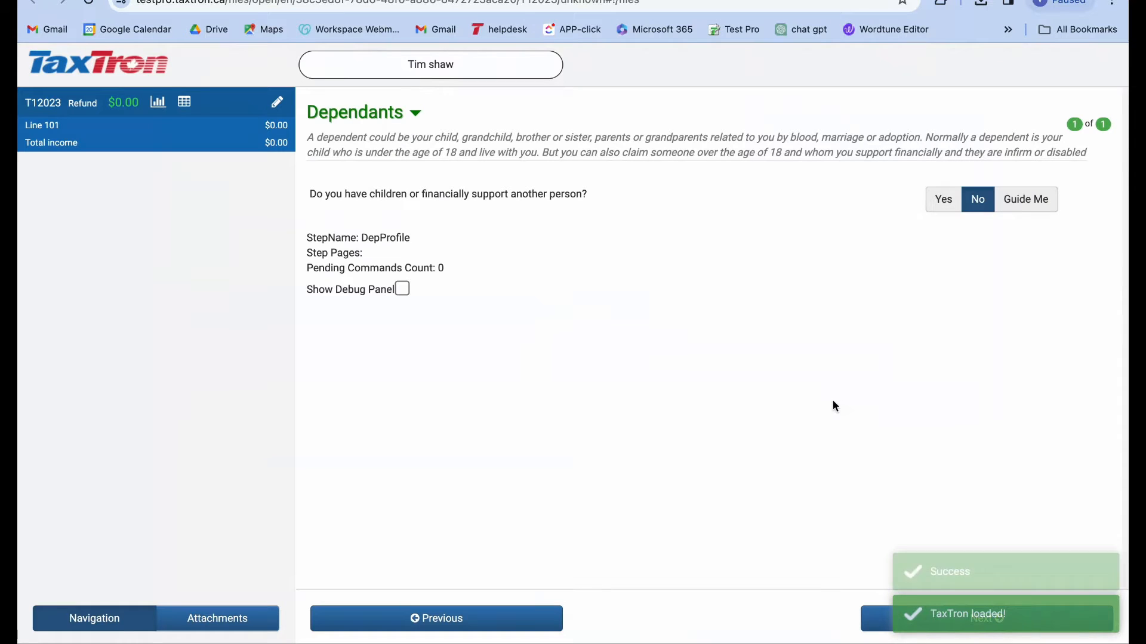
In the Income 2023 questions, answer Yes to self-employment or rental income and Yes to rental income
{"action": "left_click", "coordinate": [93, 619]}
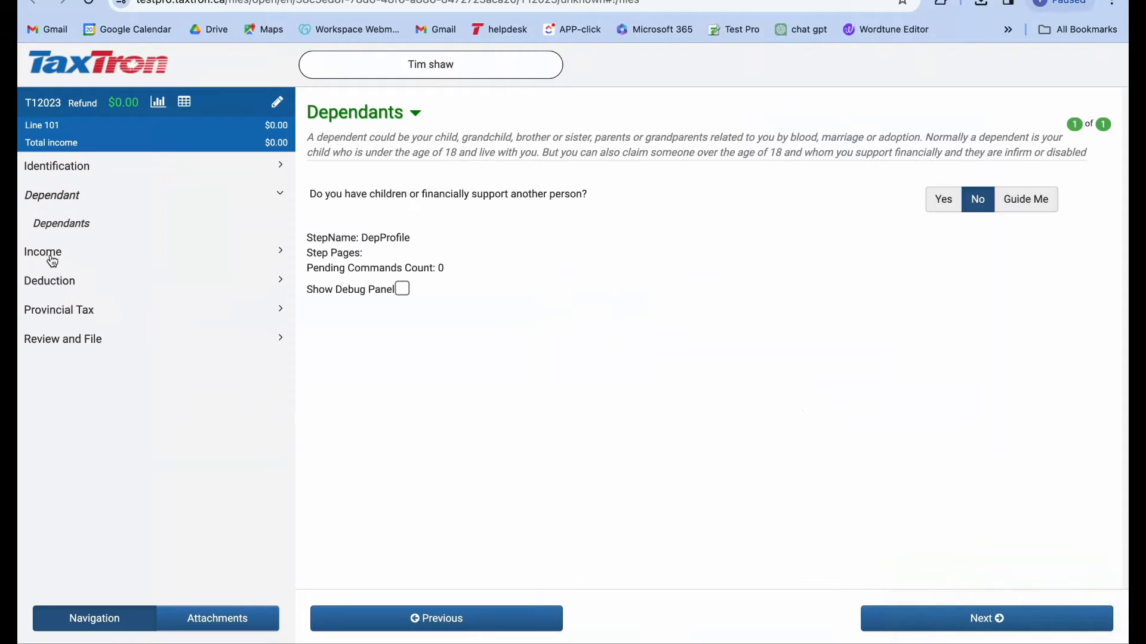
{"action": "left_click", "coordinate": [43, 252]}
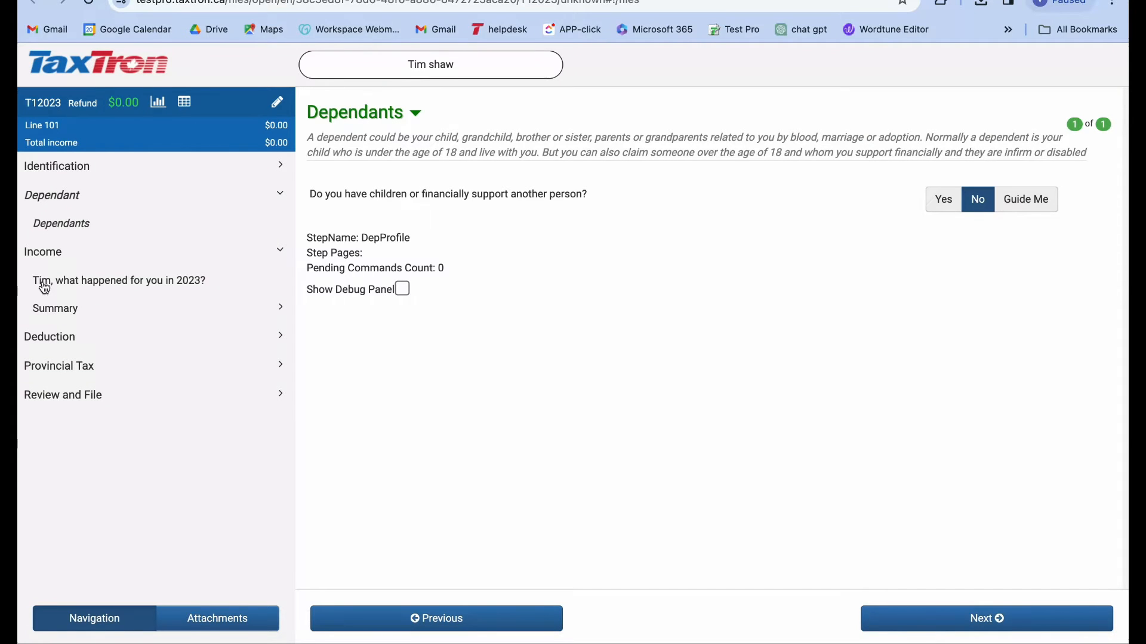
{"action": "left_click", "coordinate": [118, 279]}
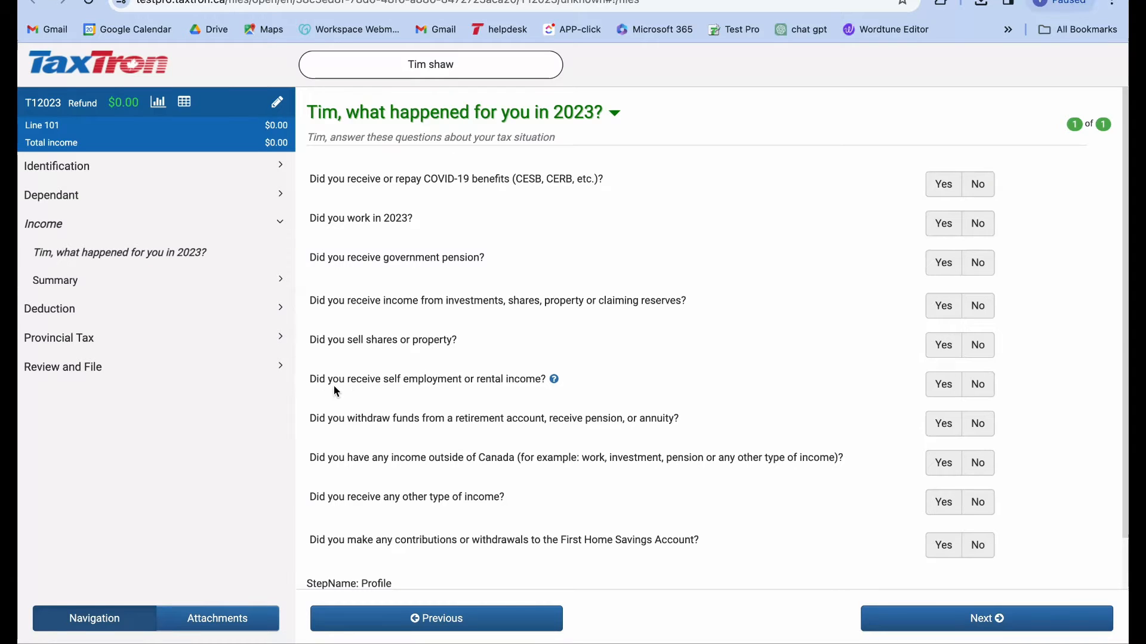
{"action": "mouse_move", "coordinate": [598, 401]}
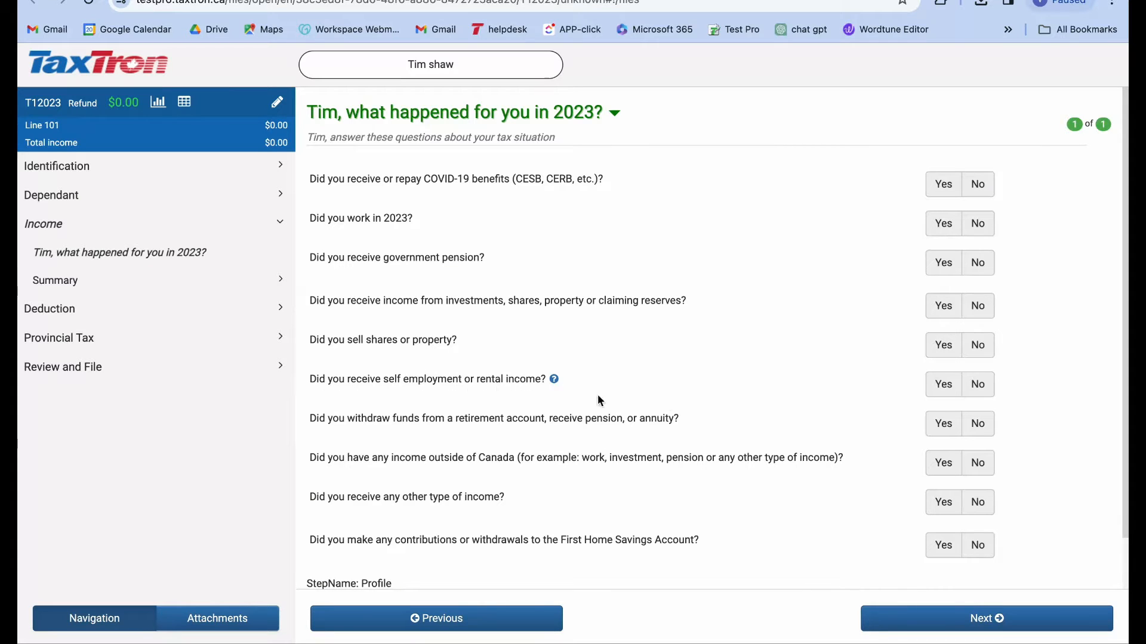
{"action": "left_click", "coordinate": [942, 384]}
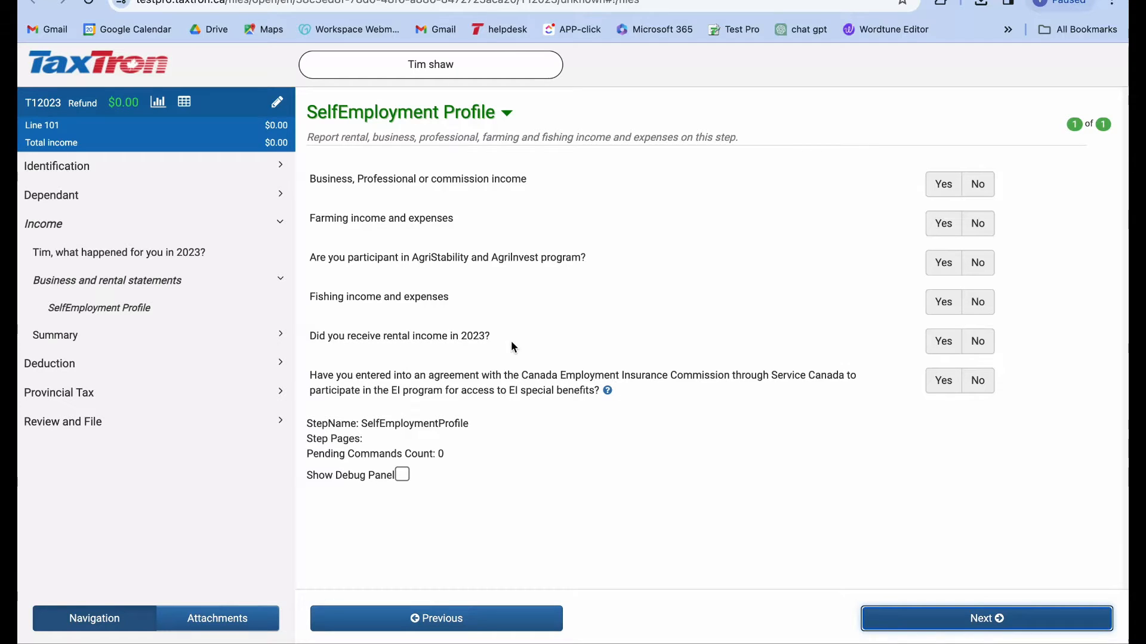
{"action": "left_click", "coordinate": [943, 341]}
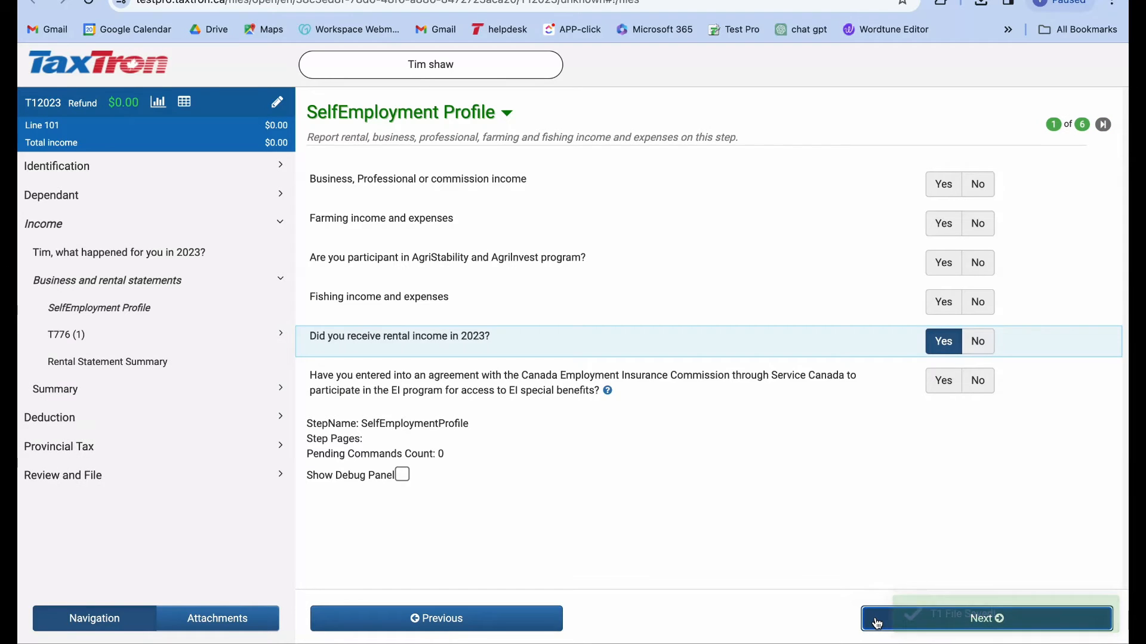
{"action": "left_click", "coordinate": [986, 618]}
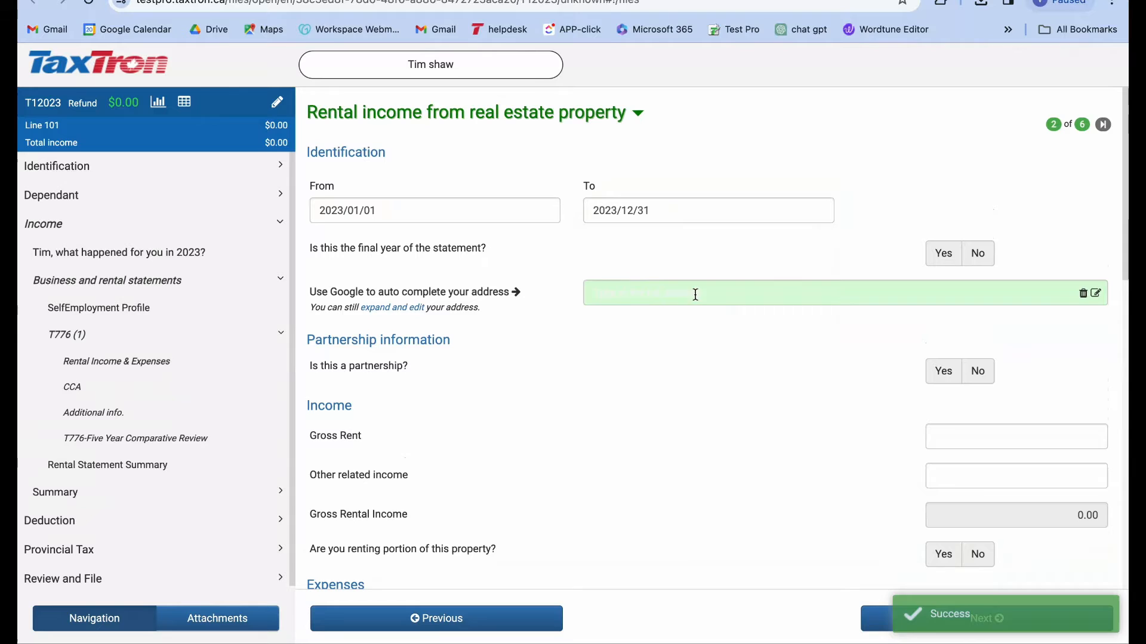
{"action": "type", "text": "2292 Islington Ave, Etobicoke, ON M9W 3W8, Canada"}
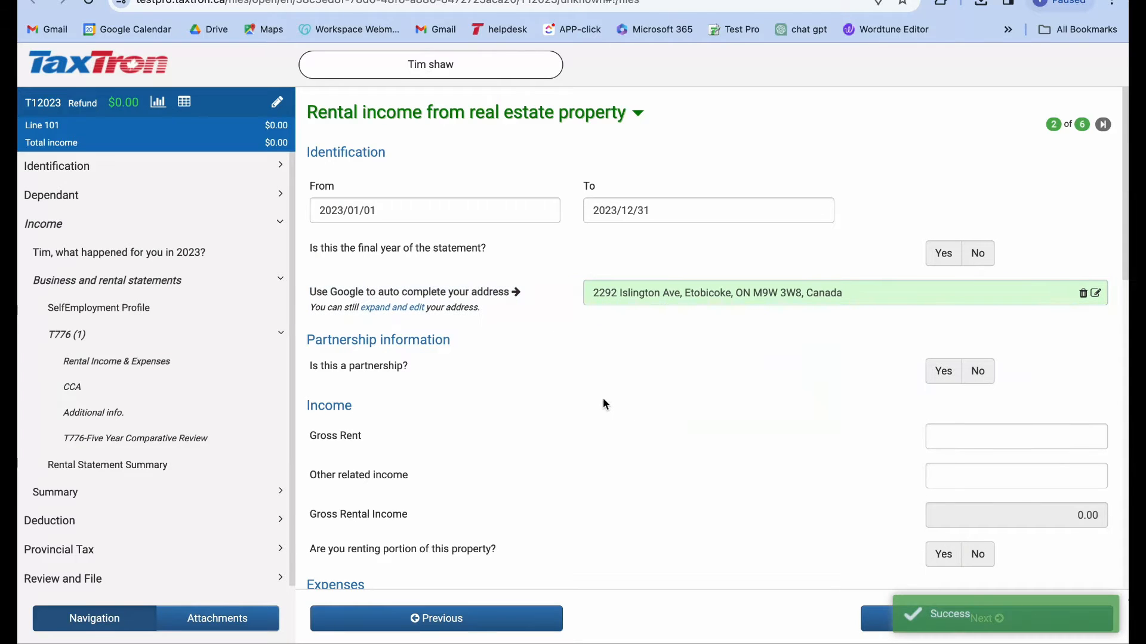
{"action": "scroll", "scroll_direction": "down", "scroll_amount": 3}
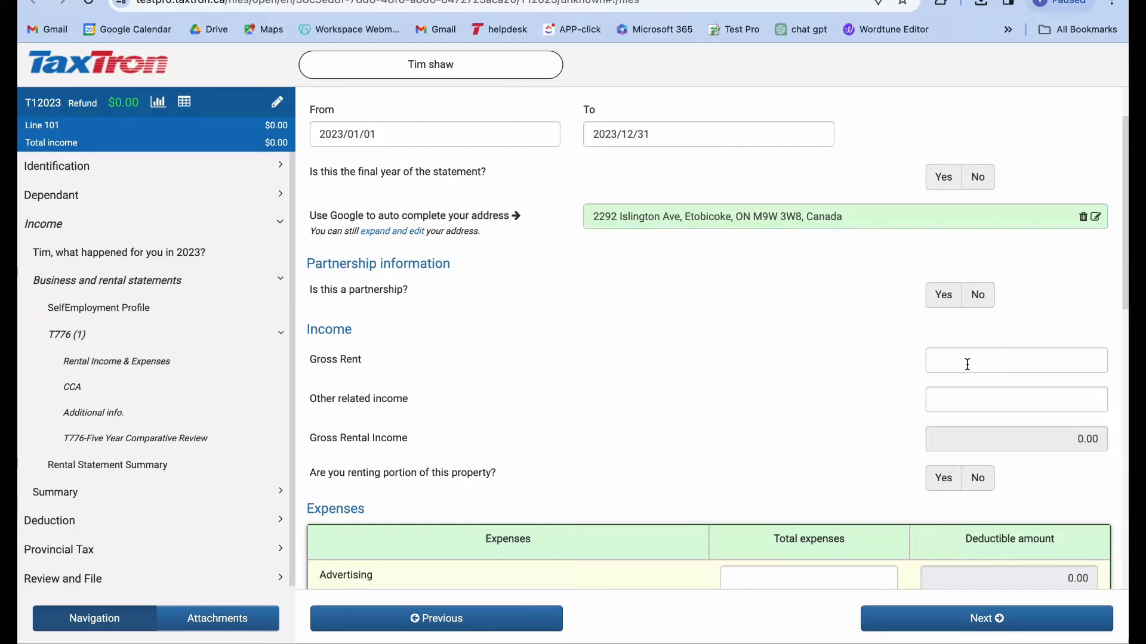
{"action": "type", "text": "84"}
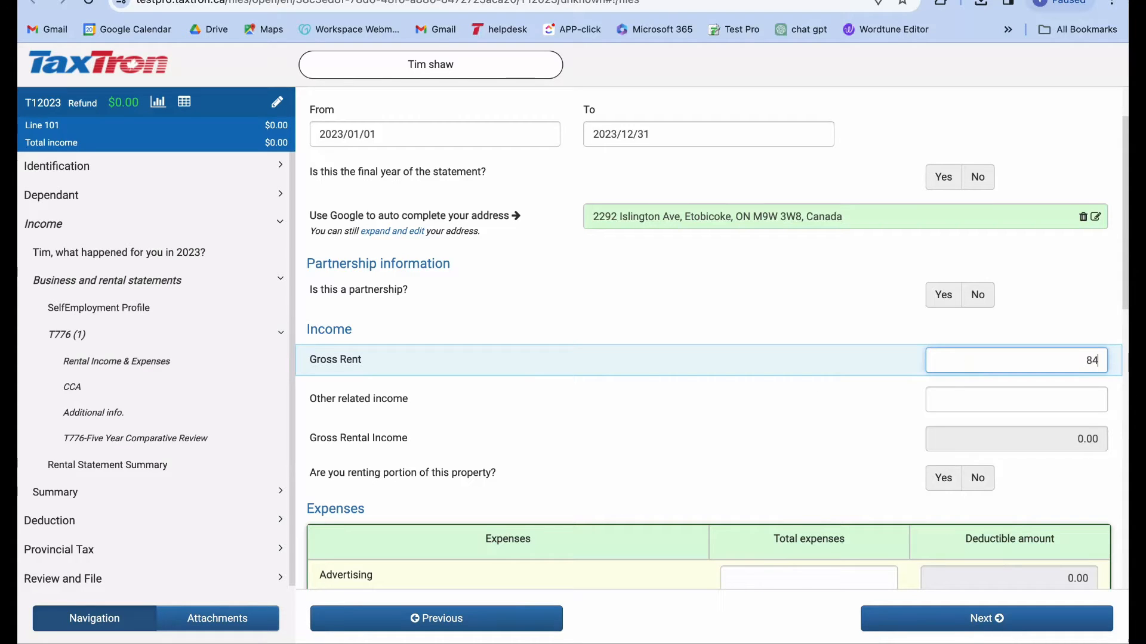
{"action": "left_click", "coordinate": [1014, 399]}
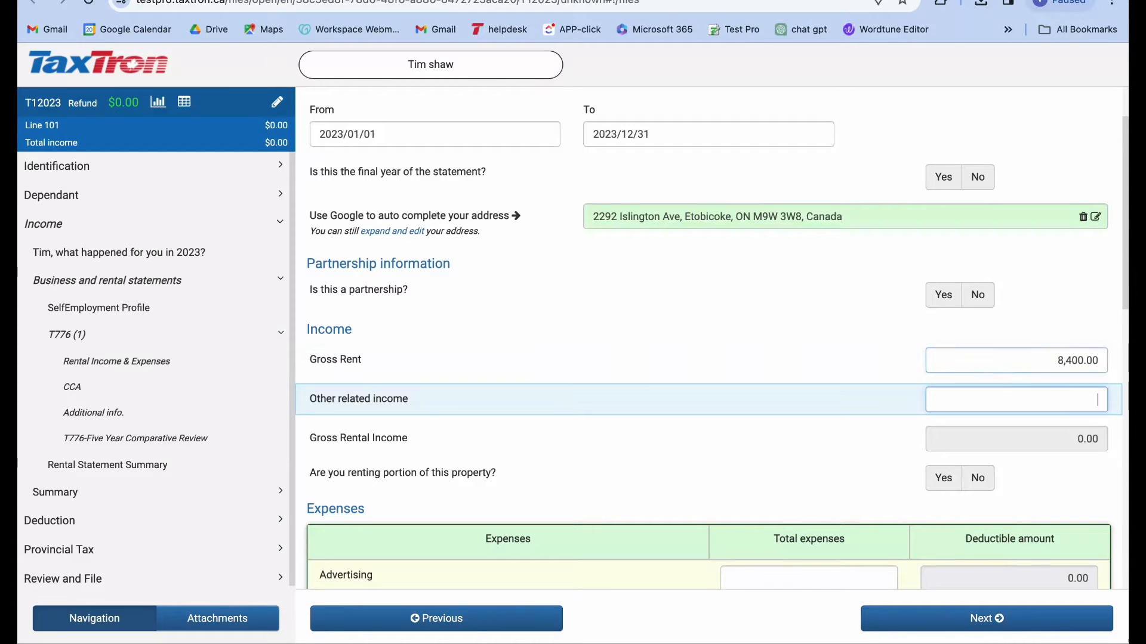
Enter expenses: insurance 450, interest 6350 and property taxes 2,450.00
{"action": "scroll", "scroll_direction": "down", "scroll_amount": 3}
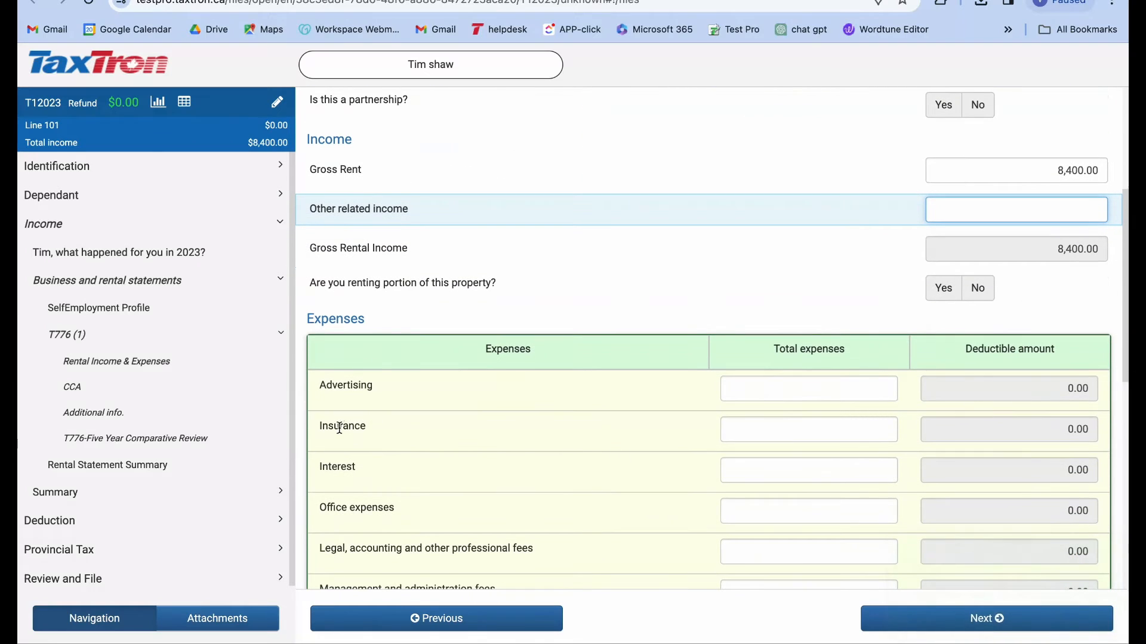
{"action": "type", "text": "450"}
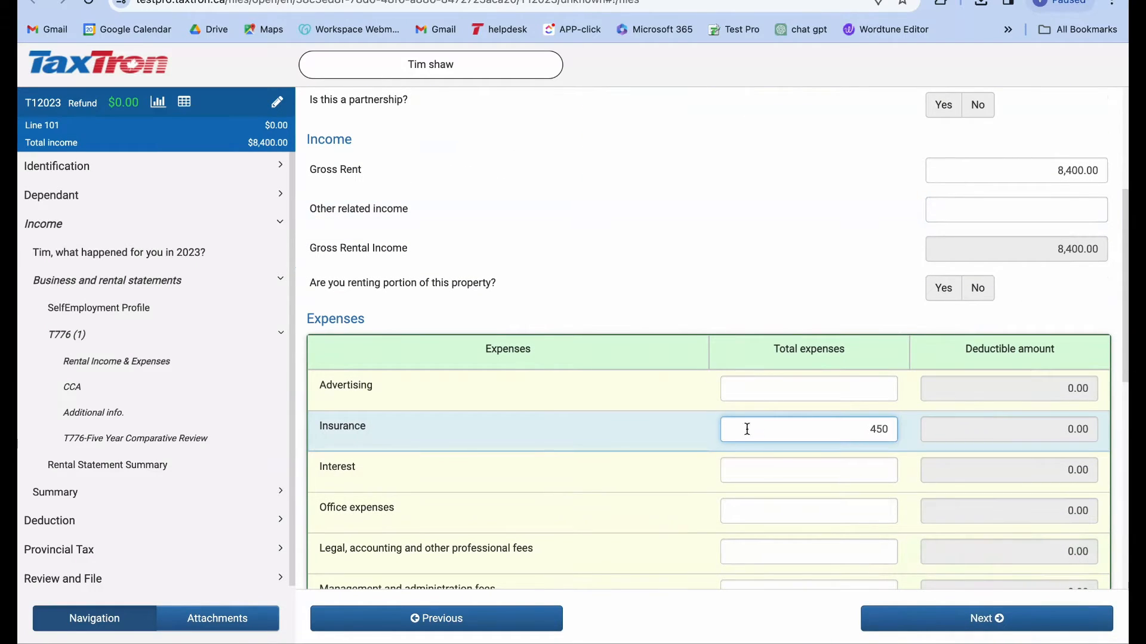
{"action": "type", "text": "6350"}
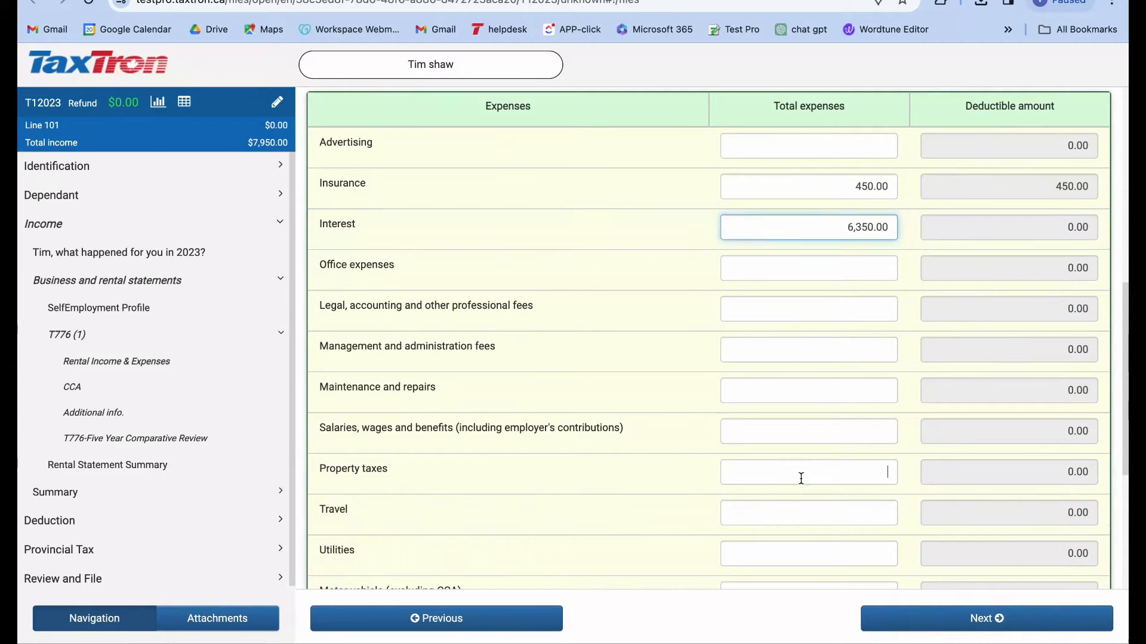
{"action": "type", "text": "2,450.00"}
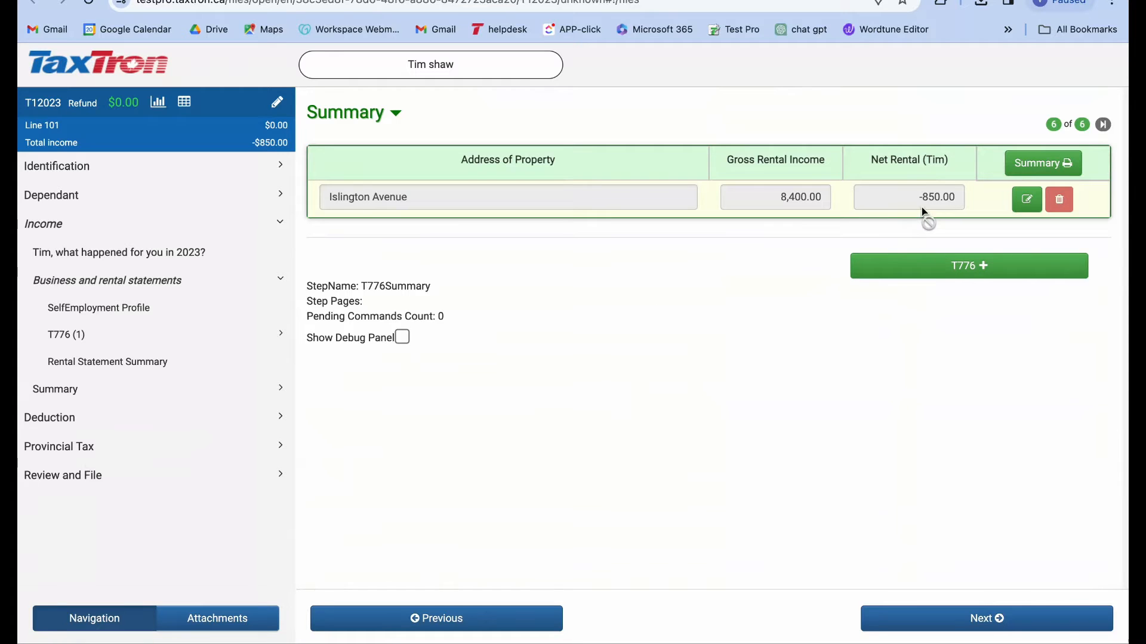
{"action": "mouse_move", "coordinate": [943, 217]}
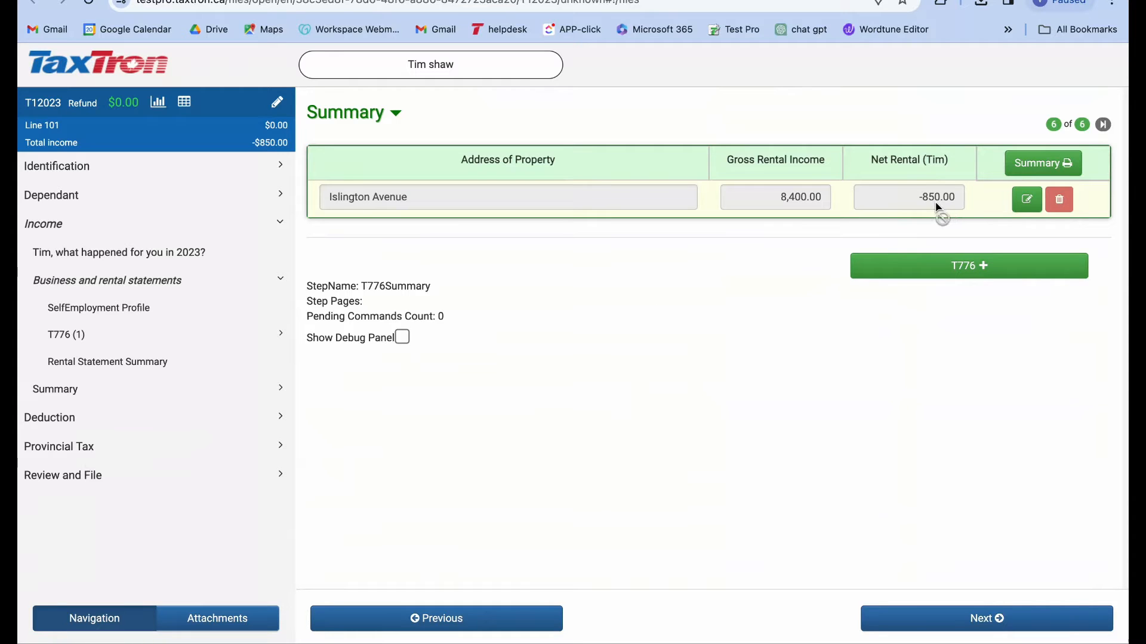
{"action": "mouse_move", "coordinate": [829, 235]}
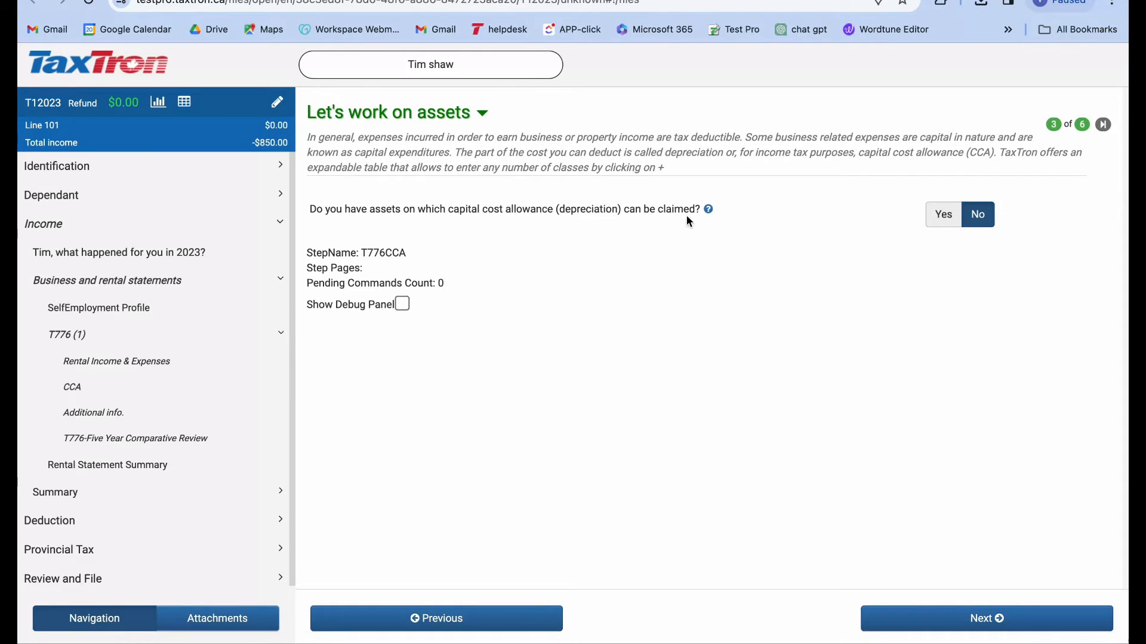
Answer Yes to CCA assets and choose Class-8 furniture and non-manufacturing equipment
{"action": "left_click", "coordinate": [942, 214]}
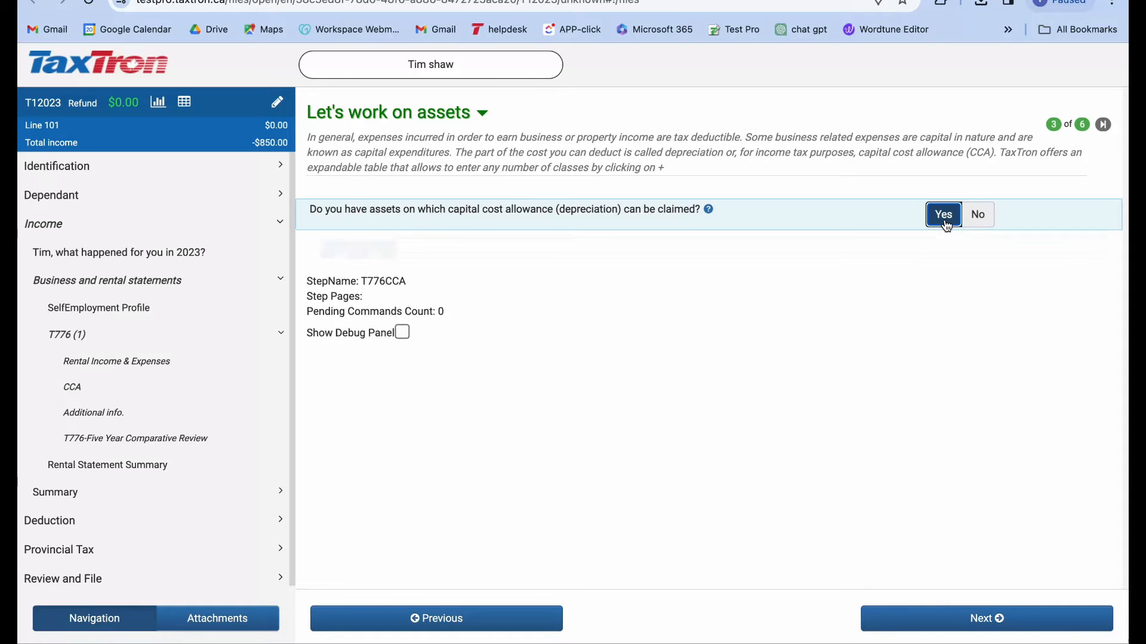
{"action": "left_click", "coordinate": [943, 214]}
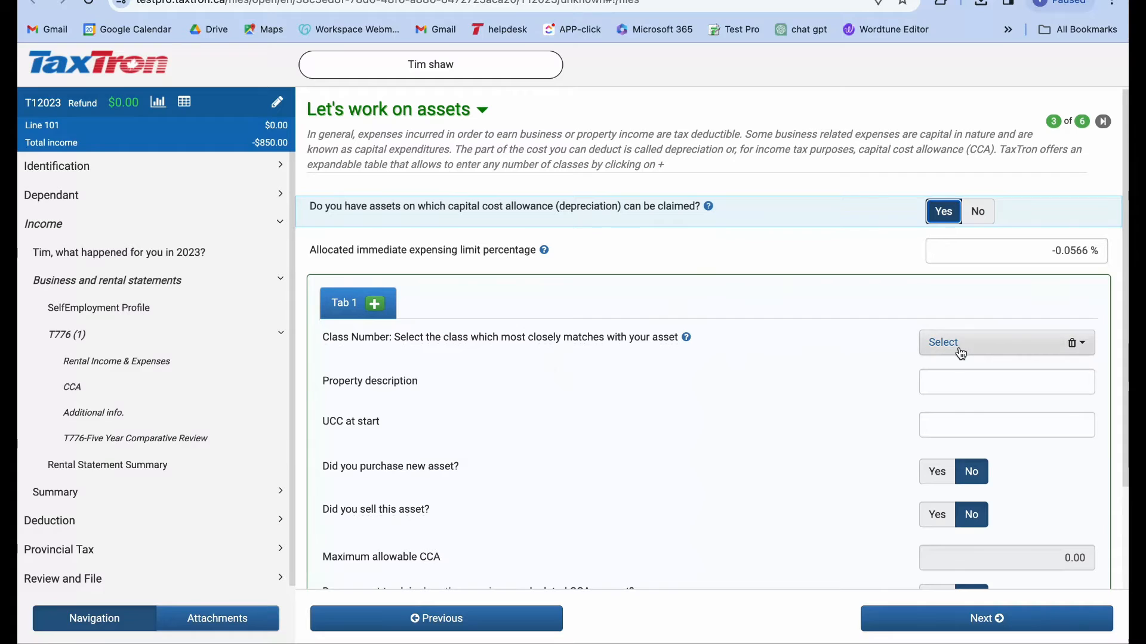
{"action": "left_click", "coordinate": [1001, 342]}
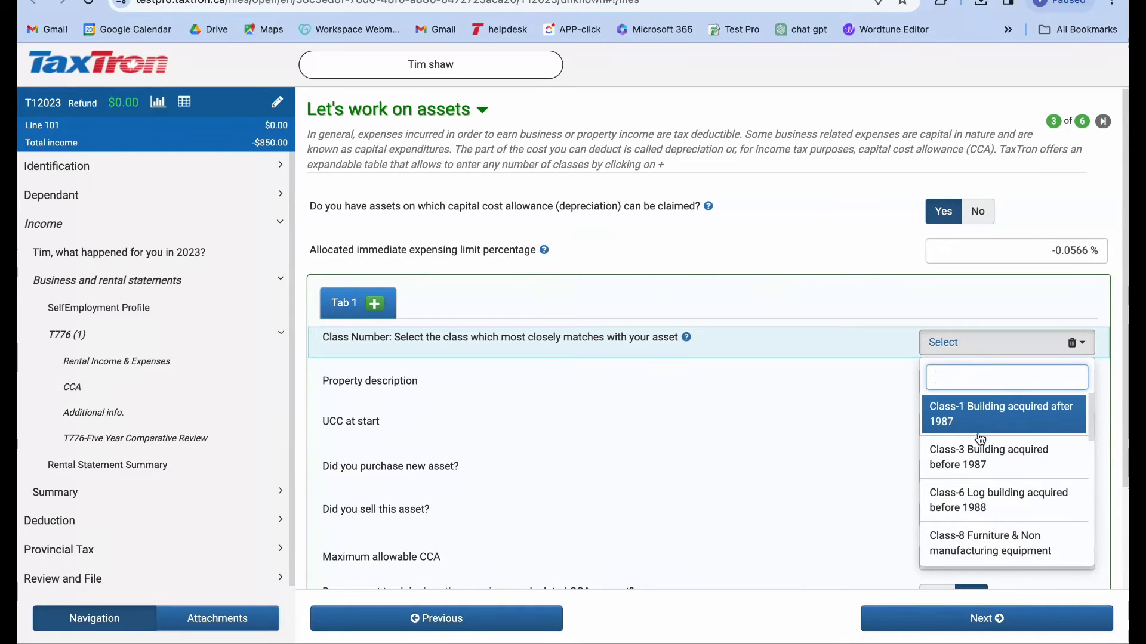
{"action": "left_click", "coordinate": [989, 543]}
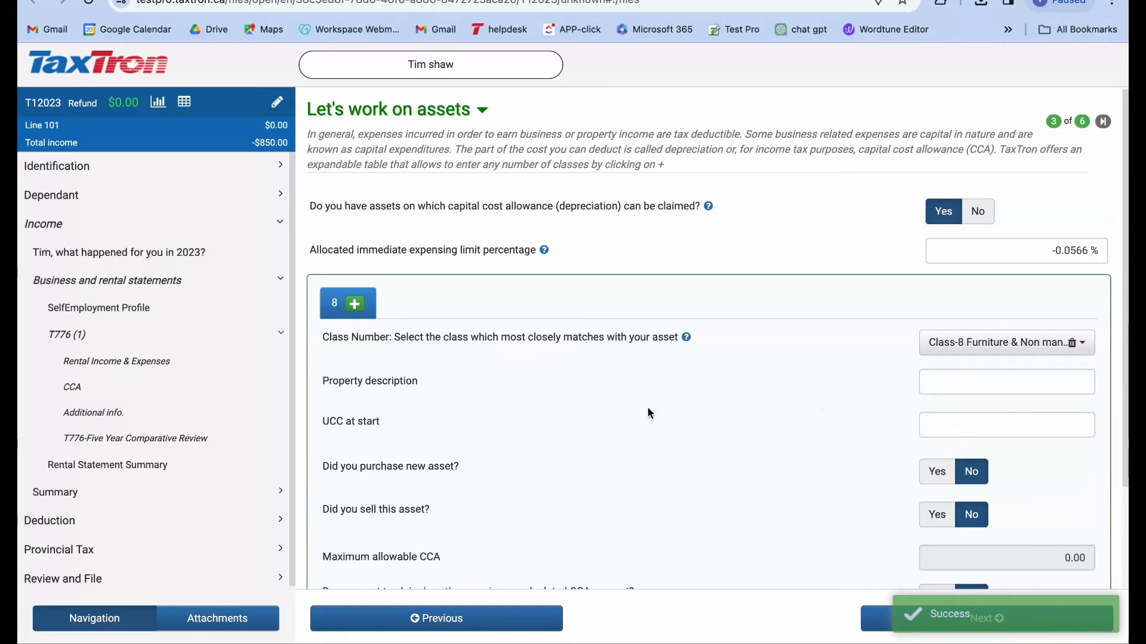
Mark the asset as newly purchased with additions of 2000
{"action": "scroll", "scroll_direction": "down", "scroll_amount": 3}
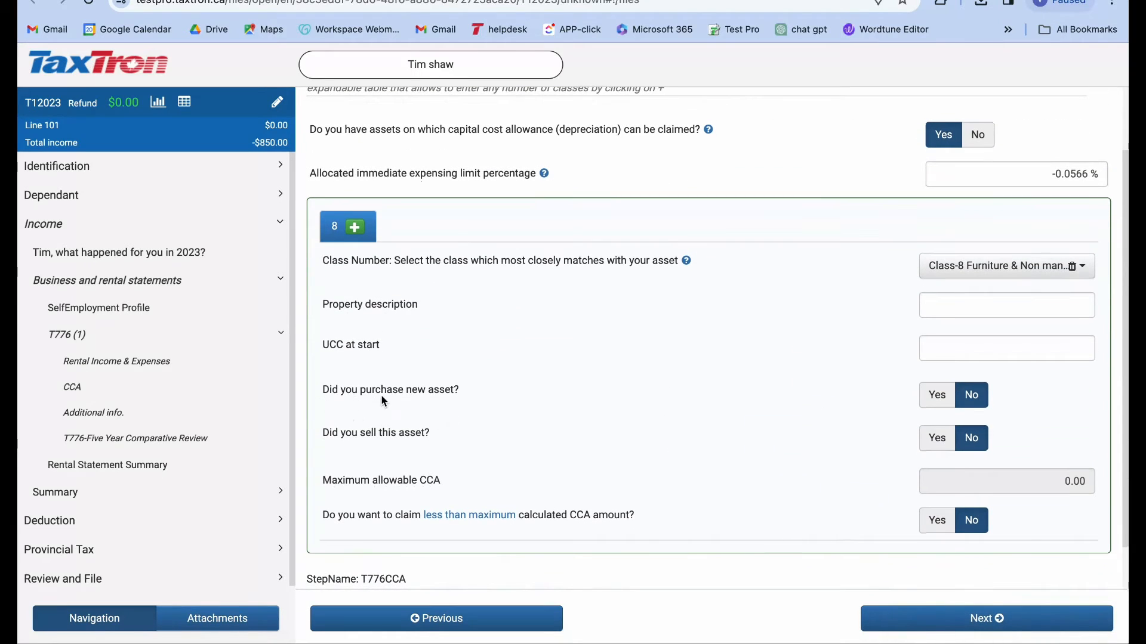
{"action": "left_click", "coordinate": [937, 395]}
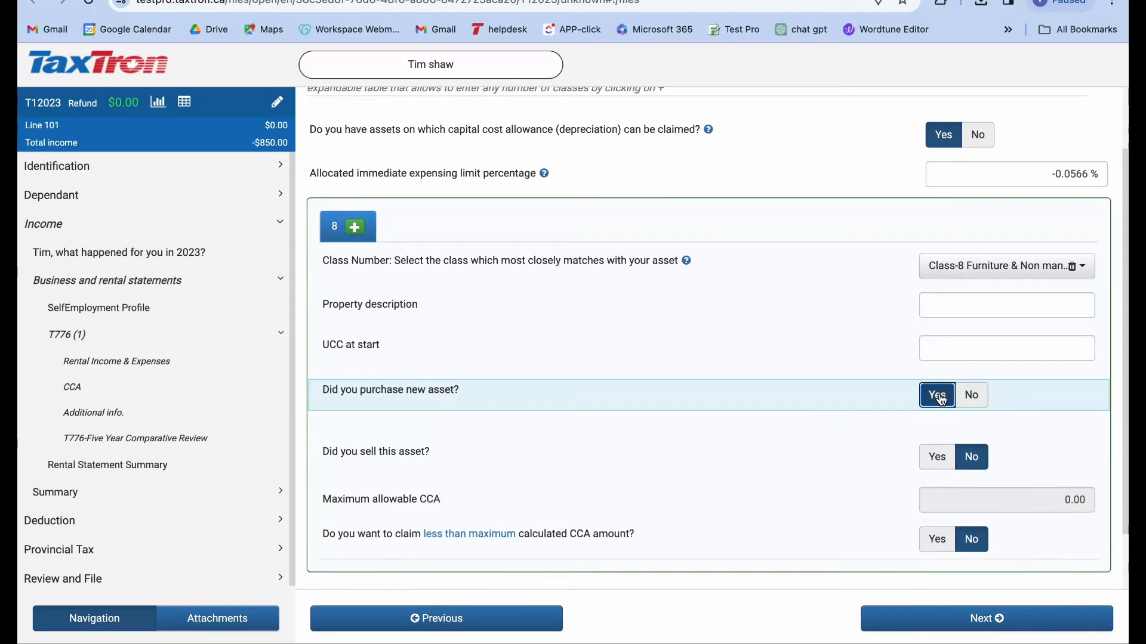
{"action": "left_click", "coordinate": [937, 395]}
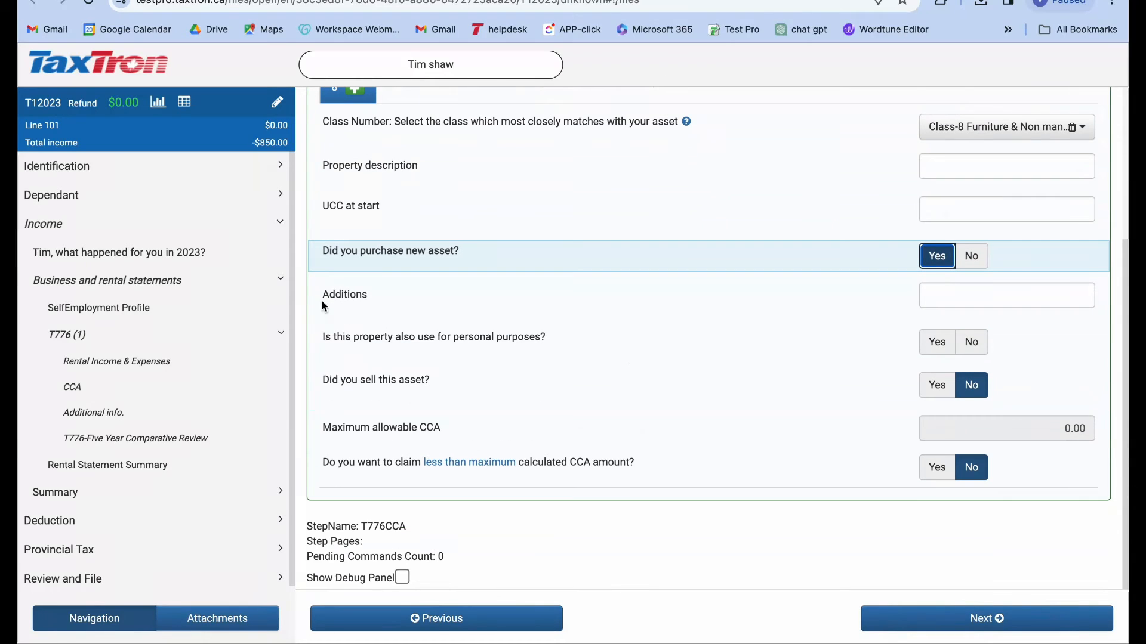
{"action": "type", "text": "2000"}
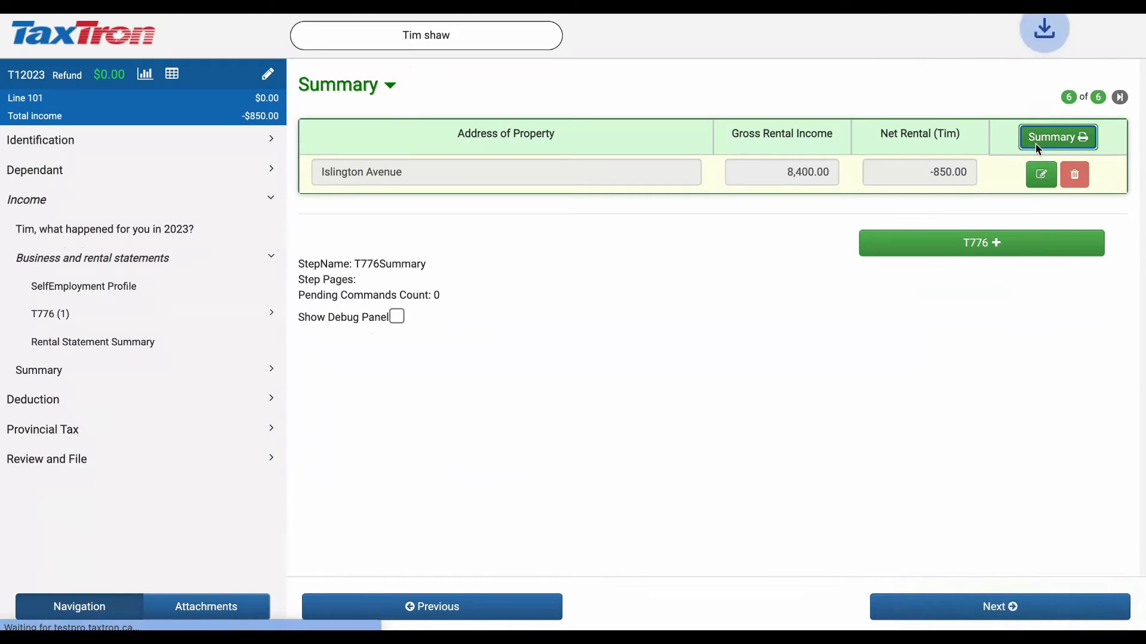
Print the T776 summary as a PDF and review the Class 8 CCA row on page 3
{"action": "left_click", "coordinate": [1056, 136]}
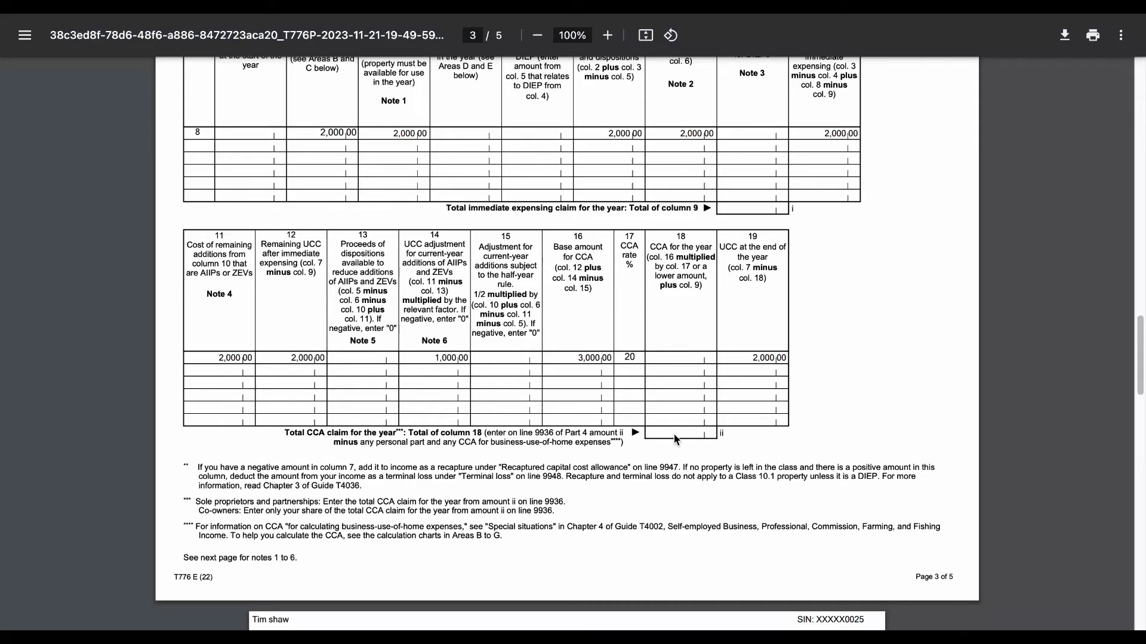
{"action": "mouse_move", "coordinate": [683, 440]}
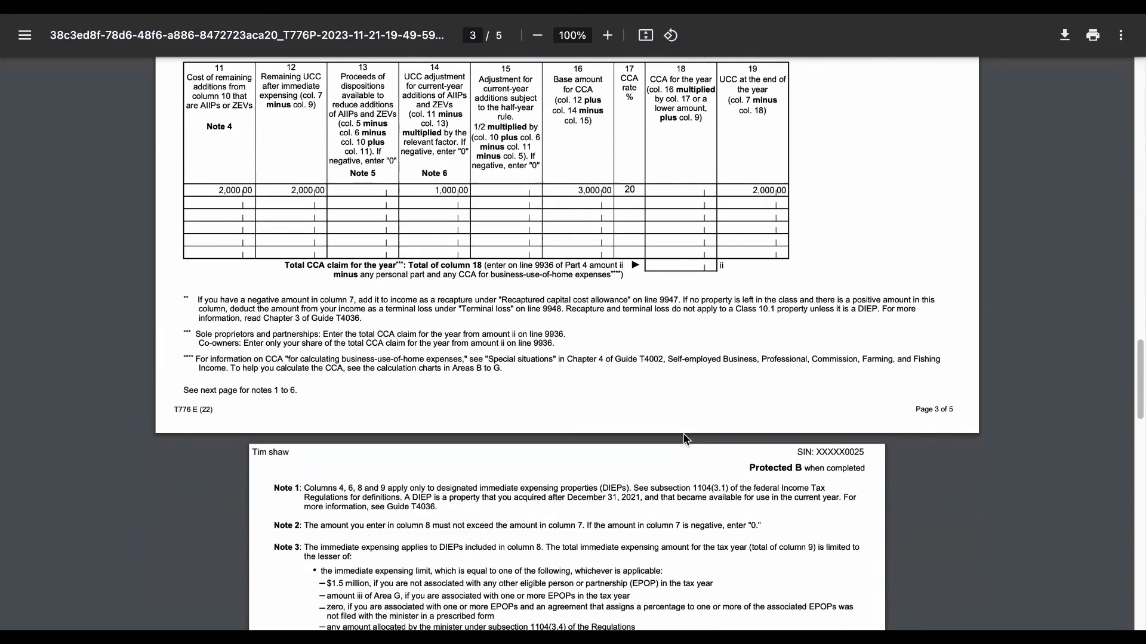
{"action": "scroll", "scroll_direction": "down", "scroll_amount": 3}
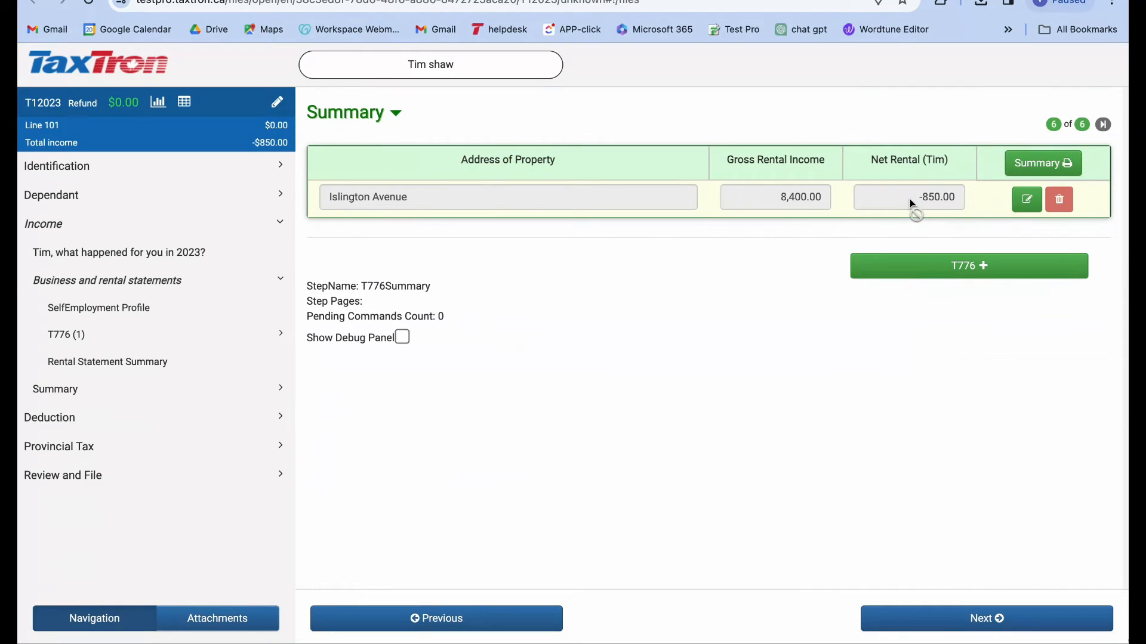
{"action": "mouse_move", "coordinate": [943, 204]}
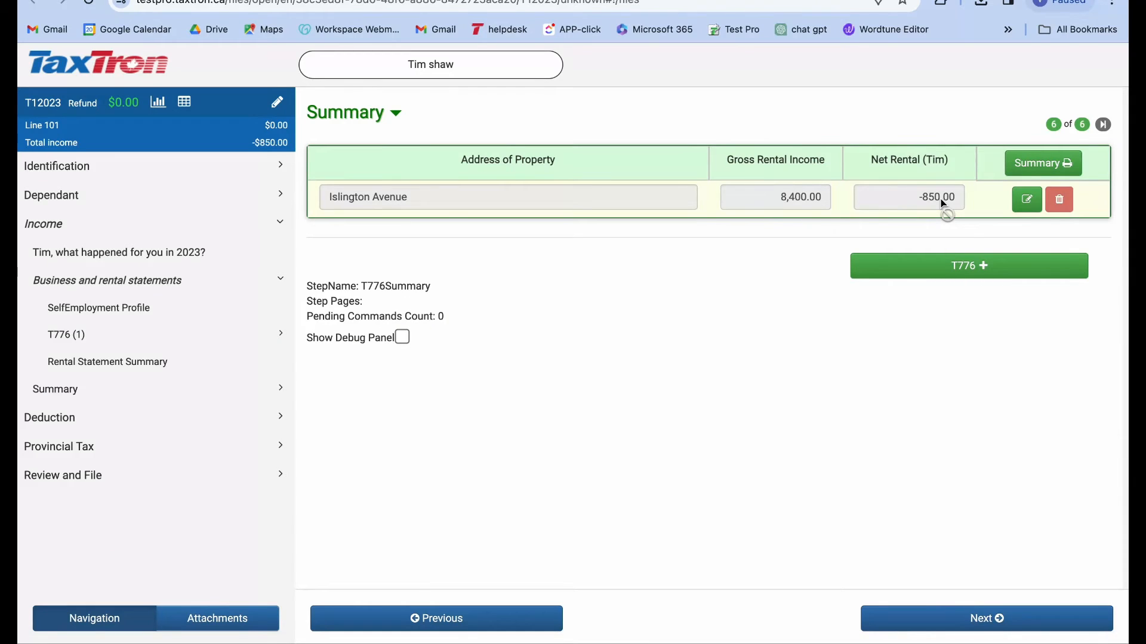
{"action": "mouse_move", "coordinate": [145, 326]}
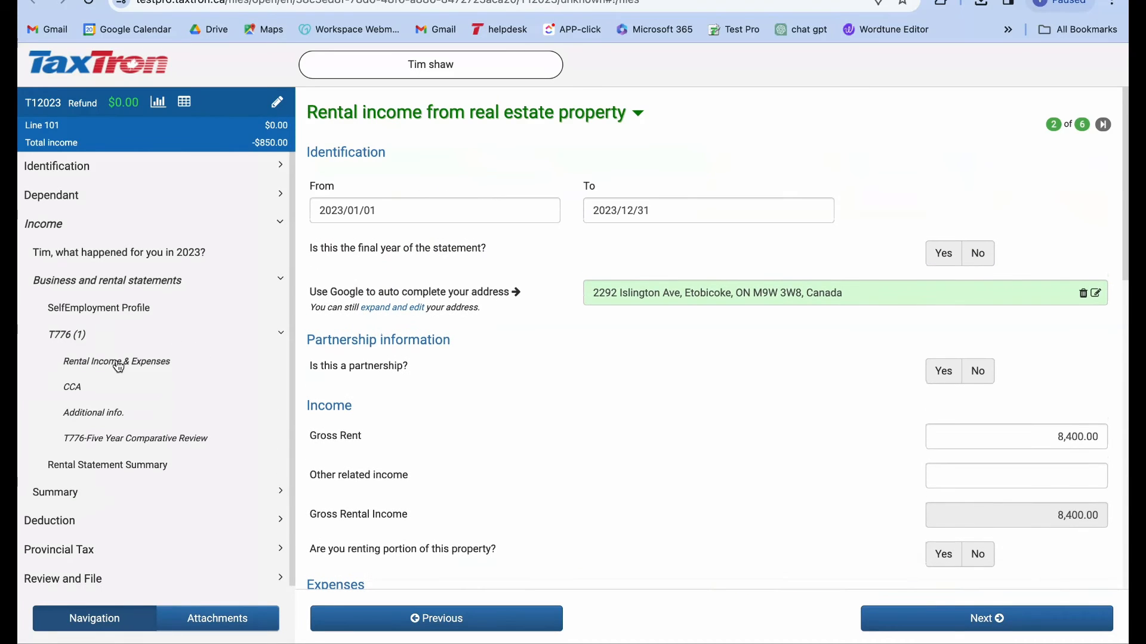
{"action": "mouse_move", "coordinate": [725, 454]}
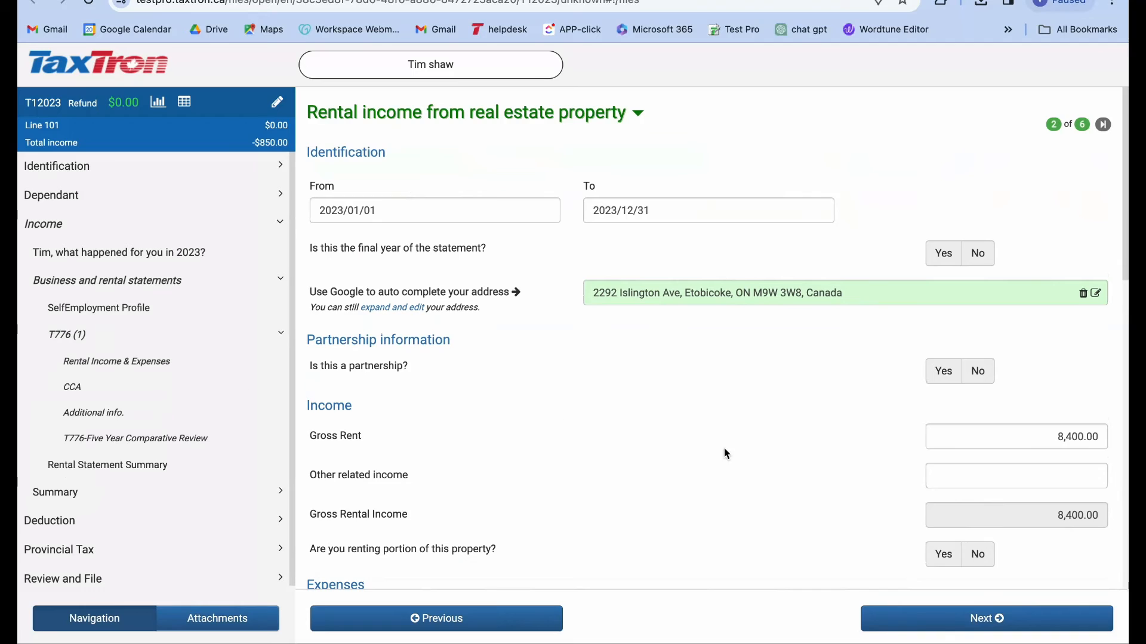
Raise gross rent to 12,400, reprint the T776 summary and open the downloaded PDF
{"action": "scroll", "scroll_direction": "down", "scroll_amount": 3}
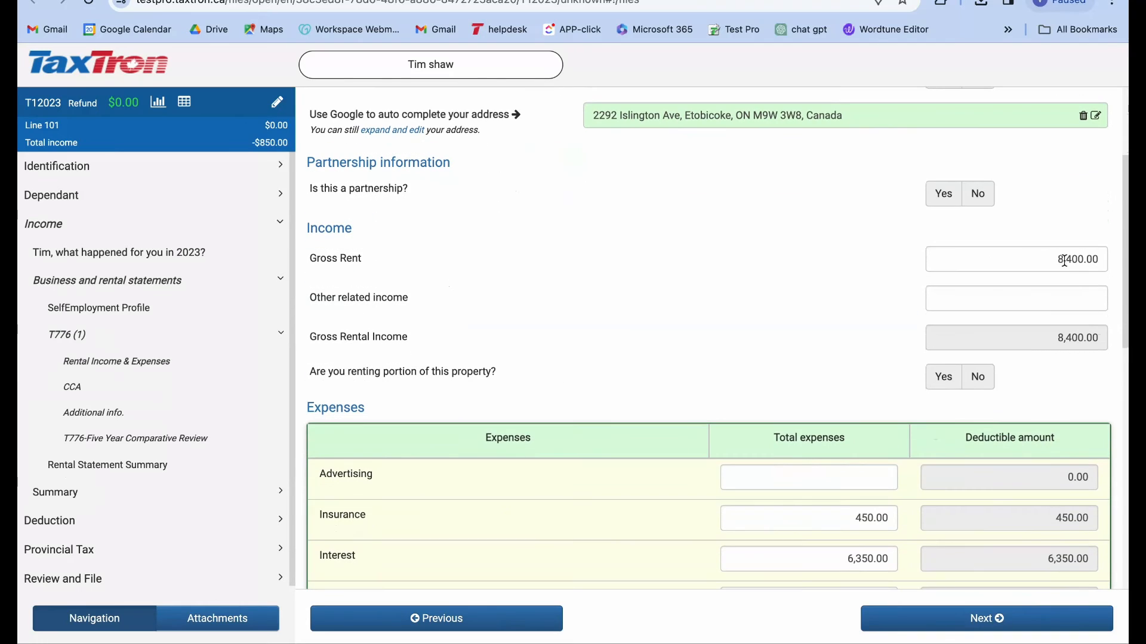
{"action": "left_click", "coordinate": [1016, 259]}
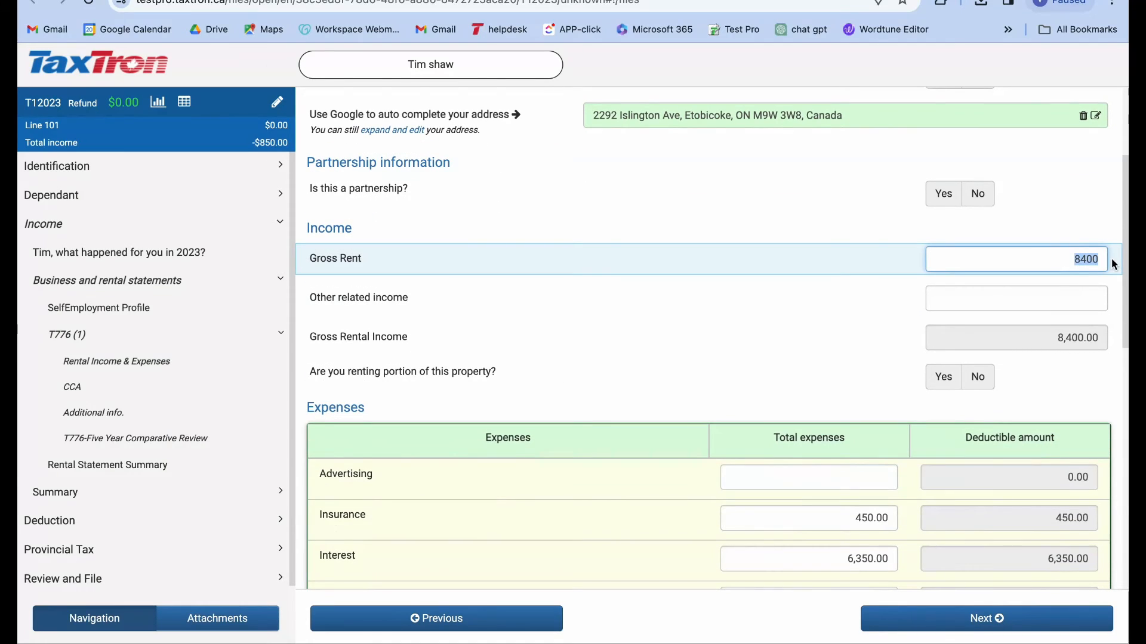
{"action": "type", "text": "124"}
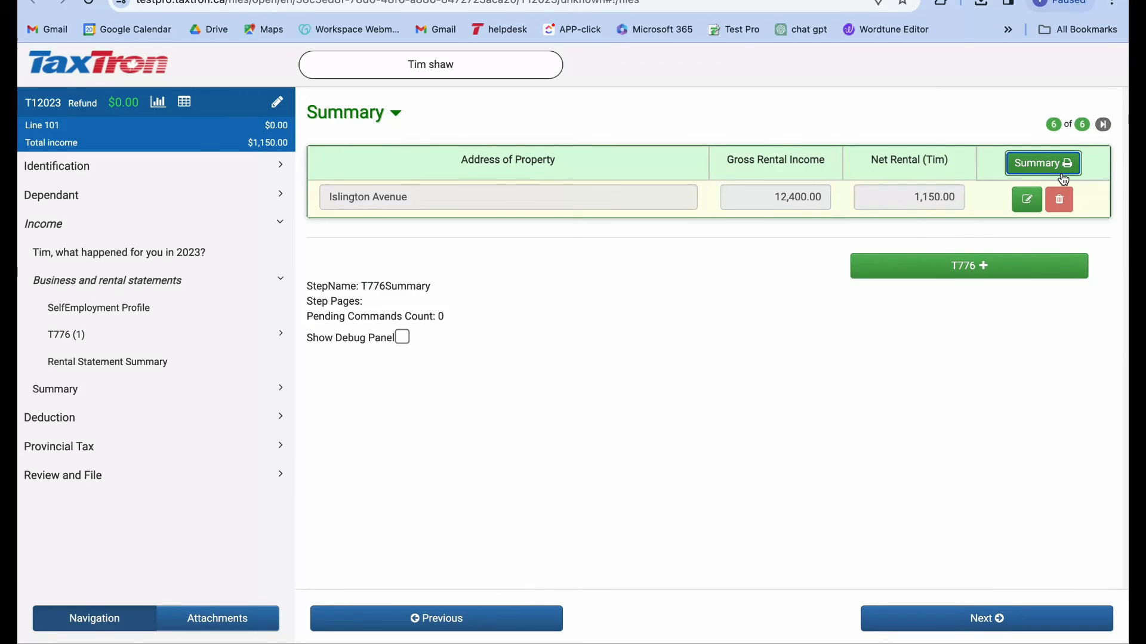
{"action": "left_click", "coordinate": [1043, 163]}
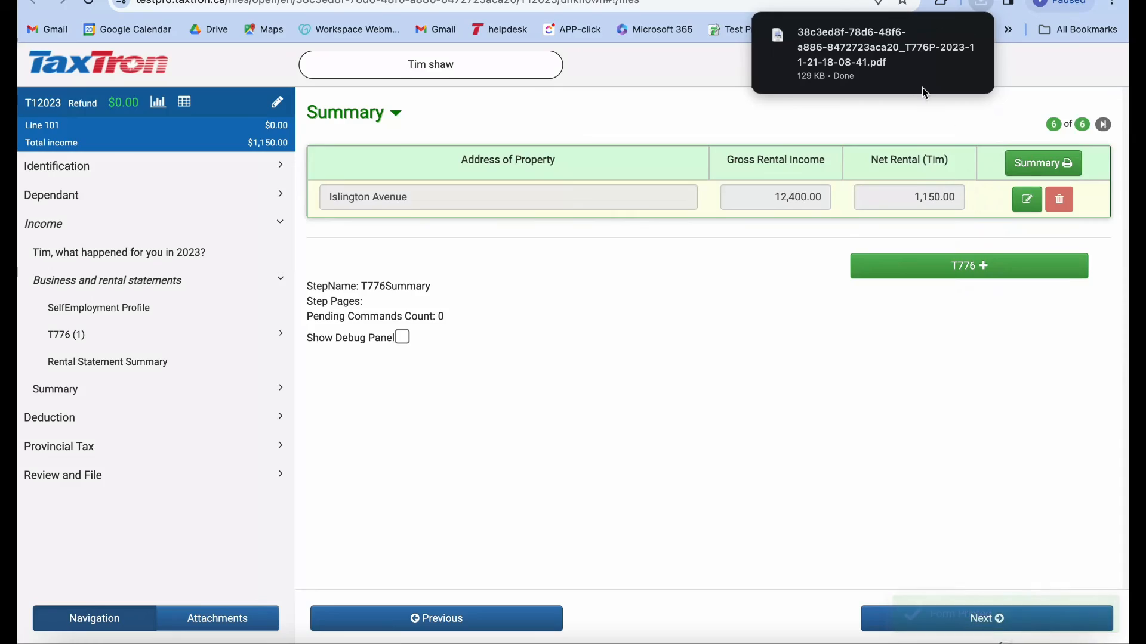
{"action": "left_click", "coordinate": [872, 53]}
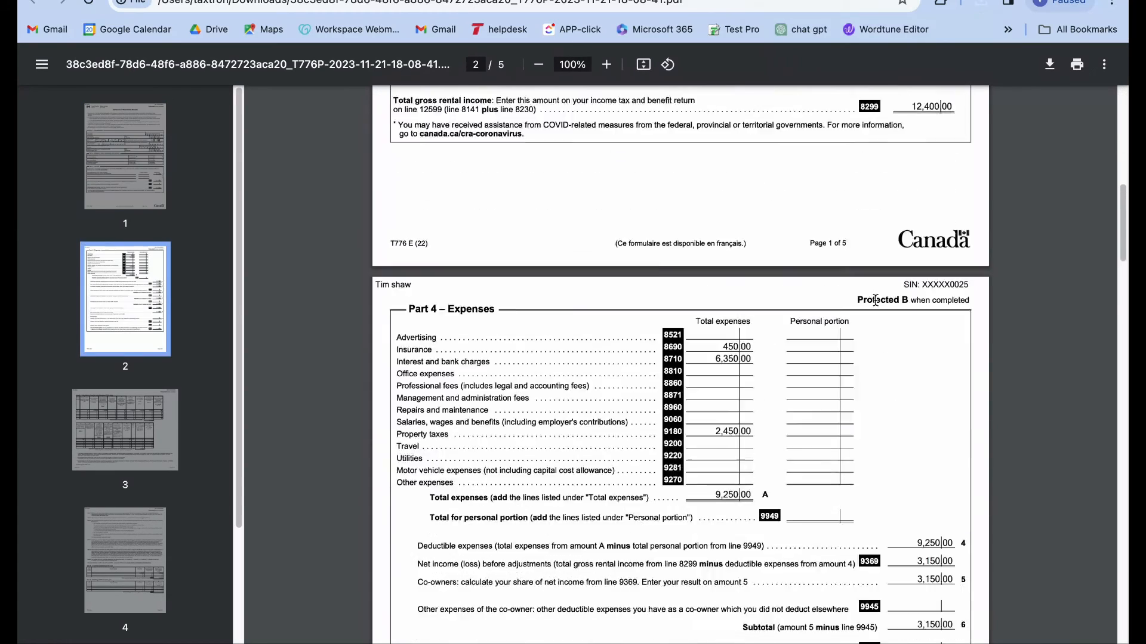
Scroll to page 3 of the reprinted T776 showing the 2,000.00 total CCA claim
{"action": "scroll", "scroll_direction": "down", "scroll_amount": 3}
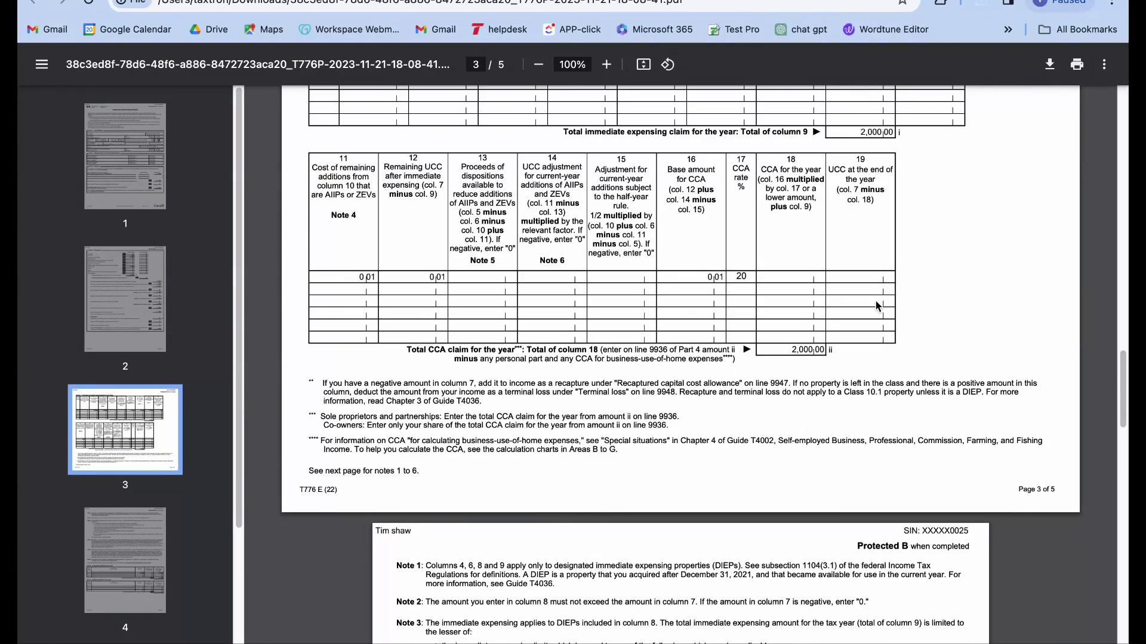